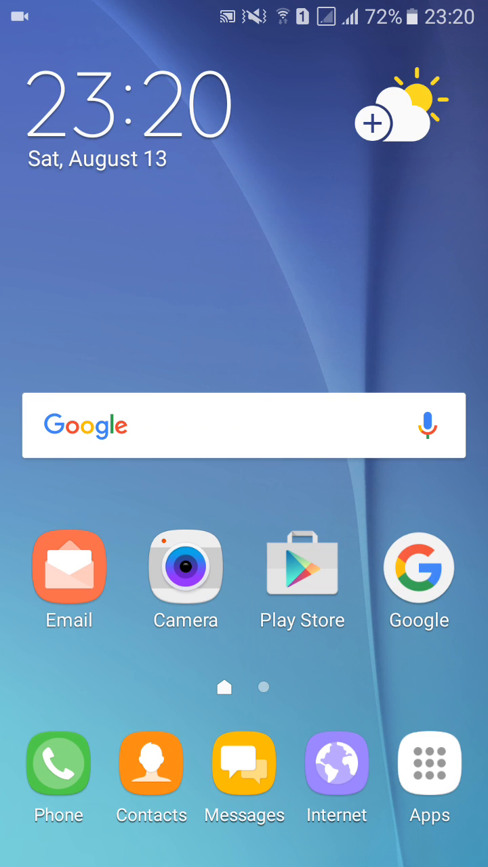
Open the phone's Settings through the quick settings panel gear icon.
{"action": "left_click", "coordinate": [372, 124]}
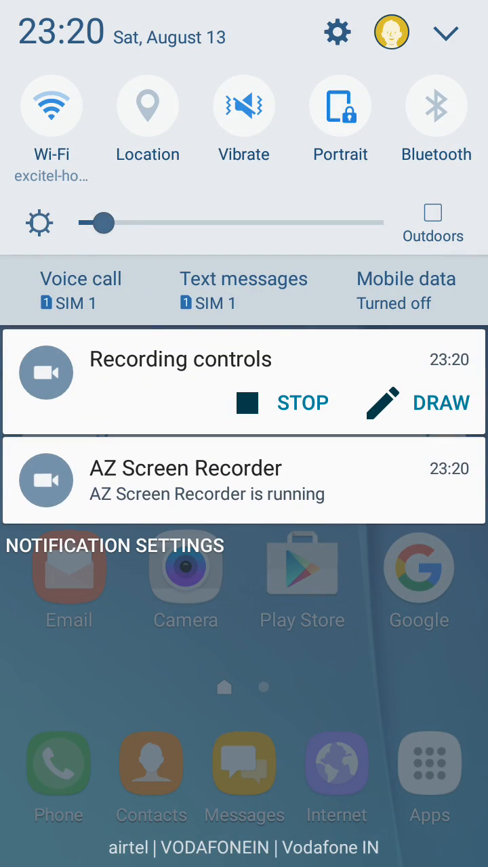
{"action": "left_click", "coordinate": [337, 33]}
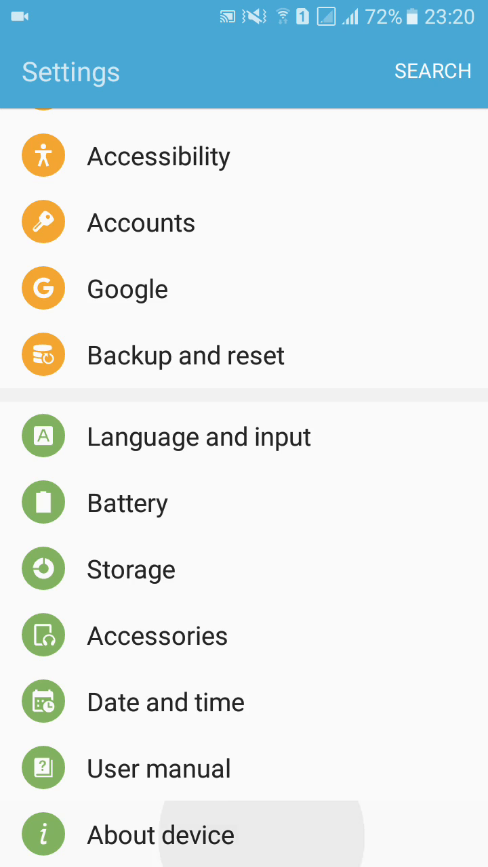
View Software info with kernel, build number and KNOX versions, then return home.
{"action": "left_click", "coordinate": [160, 834]}
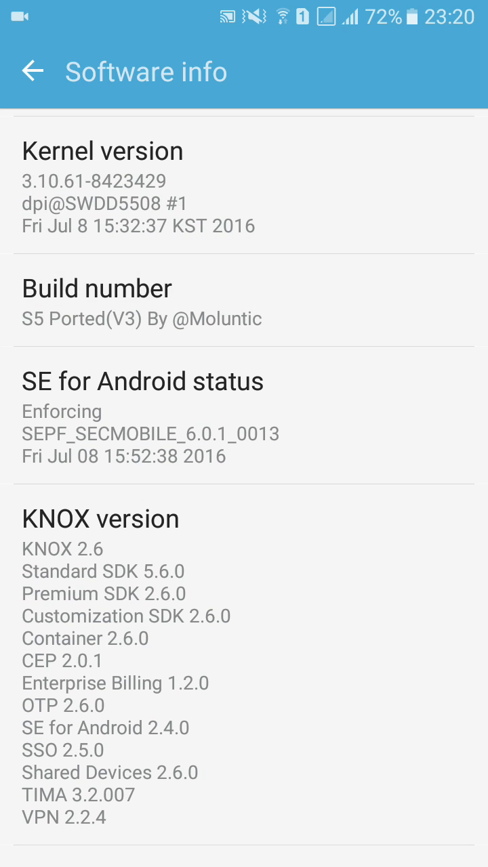
{"action": "scroll", "scroll_direction": "down", "scroll_amount": 3}
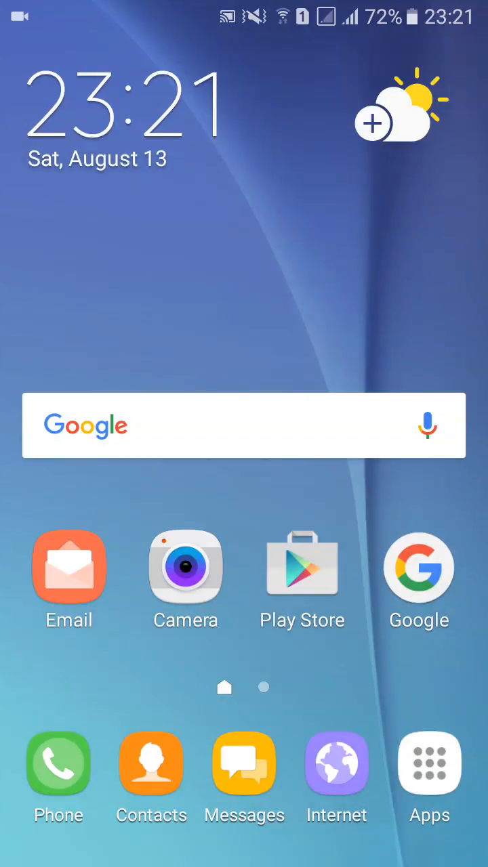
Launch the Settings app from the app drawer.
{"action": "left_click", "coordinate": [428, 765]}
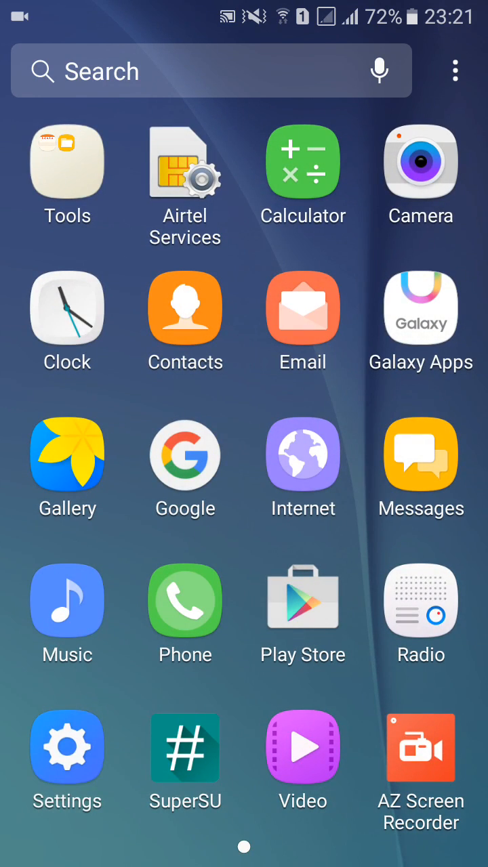
{"action": "left_click", "coordinate": [67, 747]}
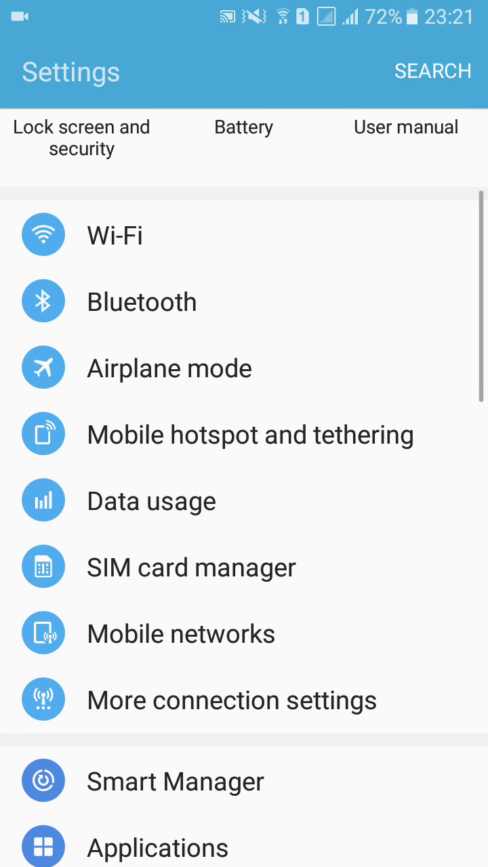
Open Smart Manager's Device maintenance showing a 99/100 Excellent score.
{"action": "scroll", "scroll_direction": "down", "scroll_amount": 3}
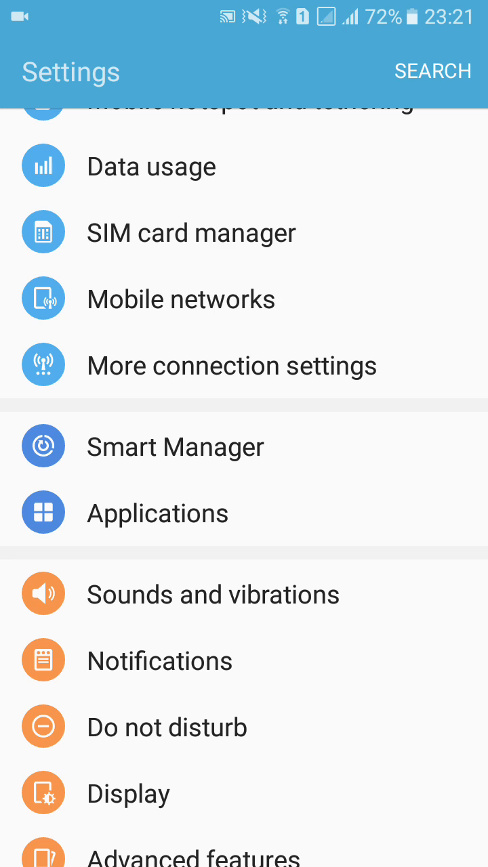
{"action": "scroll", "scroll_direction": "down", "scroll_amount": 3}
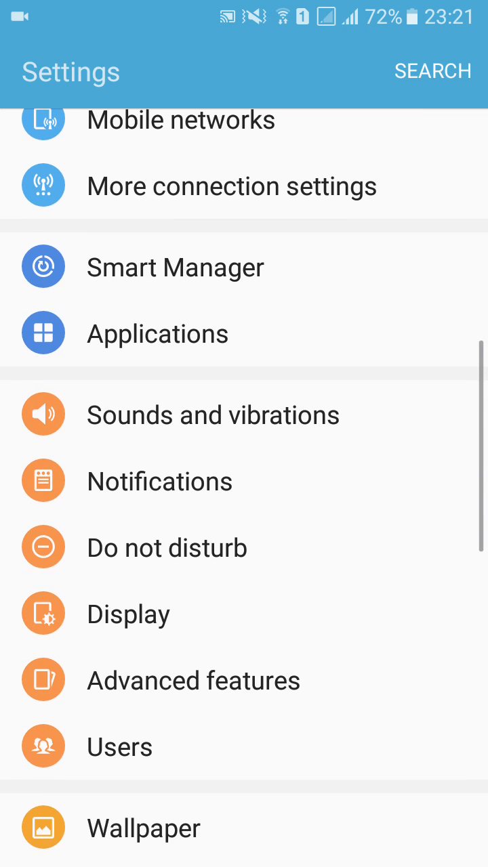
{"action": "left_click", "coordinate": [175, 266]}
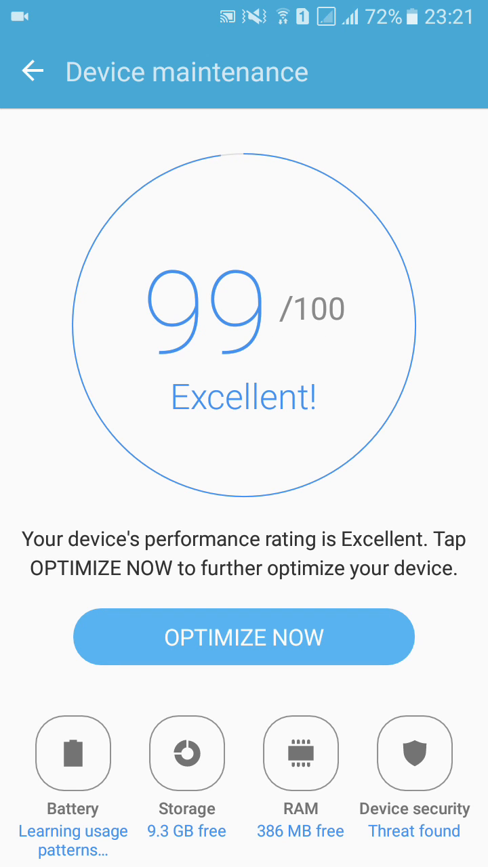
Back out of Device maintenance to the main settings list.
{"action": "left_click", "coordinate": [32, 72]}
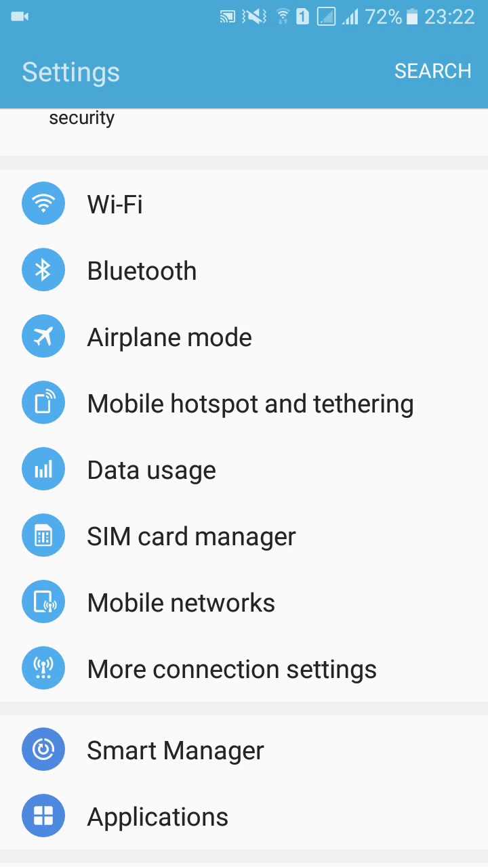
{"action": "scroll", "scroll_direction": "down", "scroll_amount": 3}
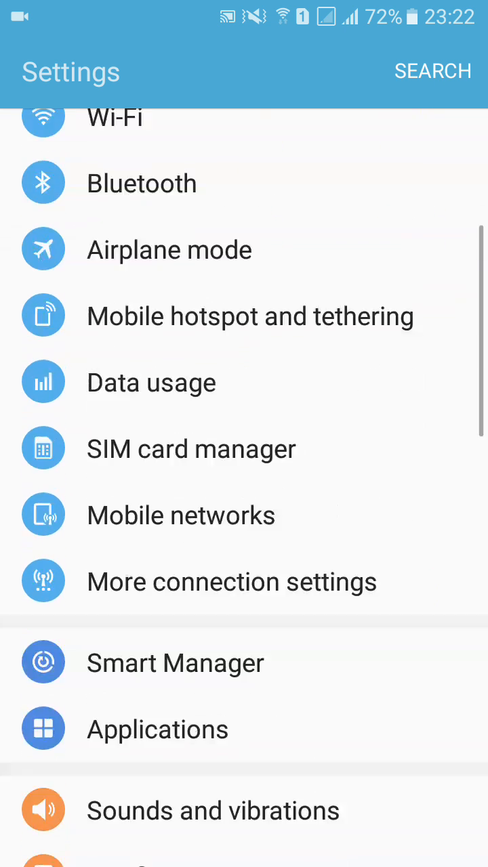
{"action": "scroll", "scroll_direction": "down", "scroll_amount": 3}
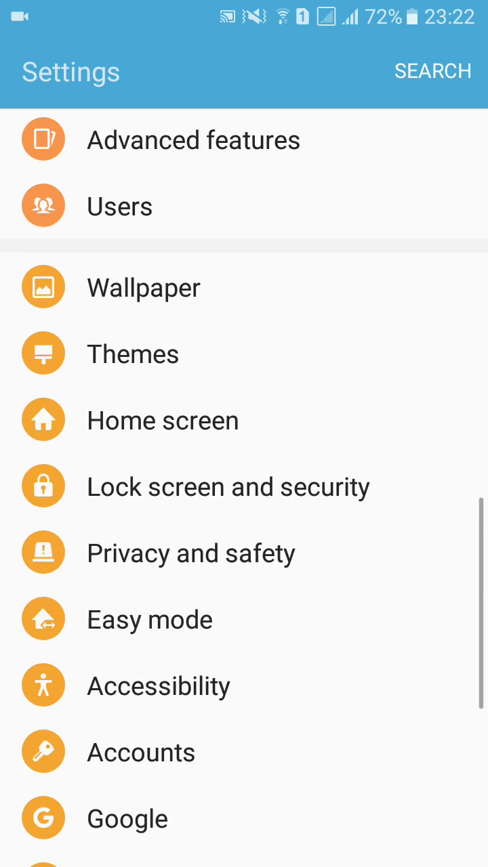
{"action": "scroll", "scroll_direction": "up", "scroll_amount": 3}
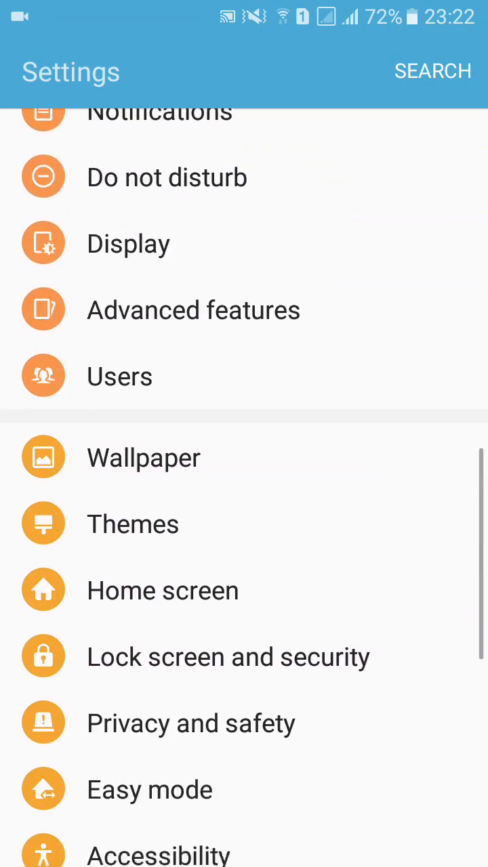